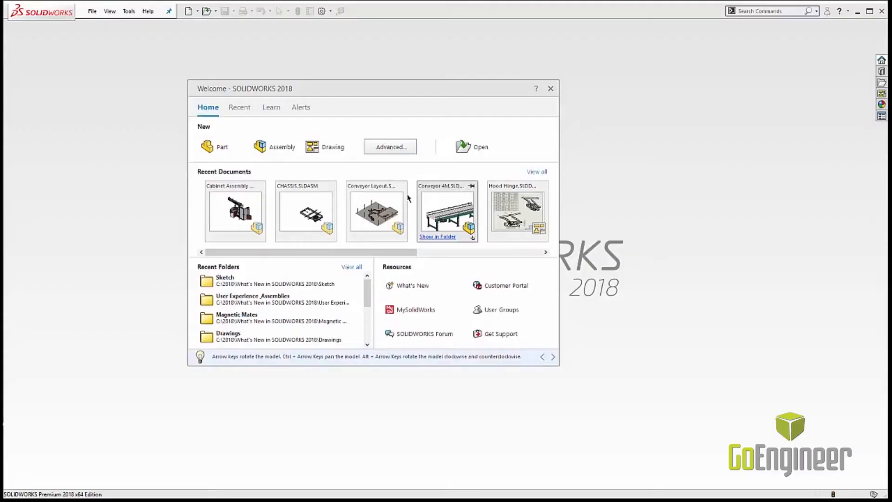
mouse_move(275, 147)
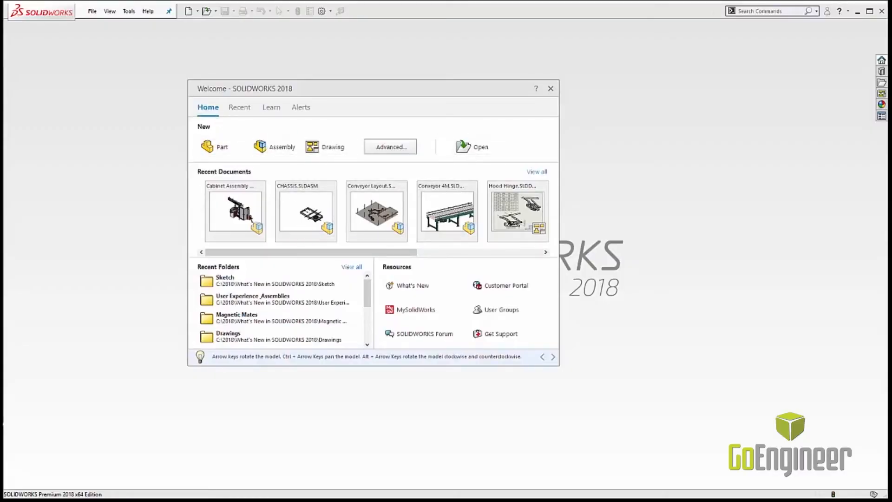
mouse_move(426, 312)
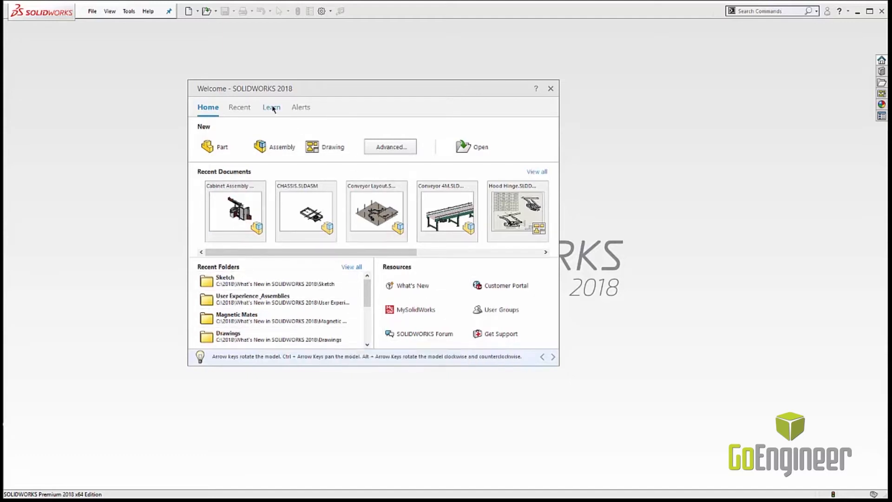
Browse the Welcome dialog's Learn and Alerts pages, then return to Home.
left_click(271, 107)
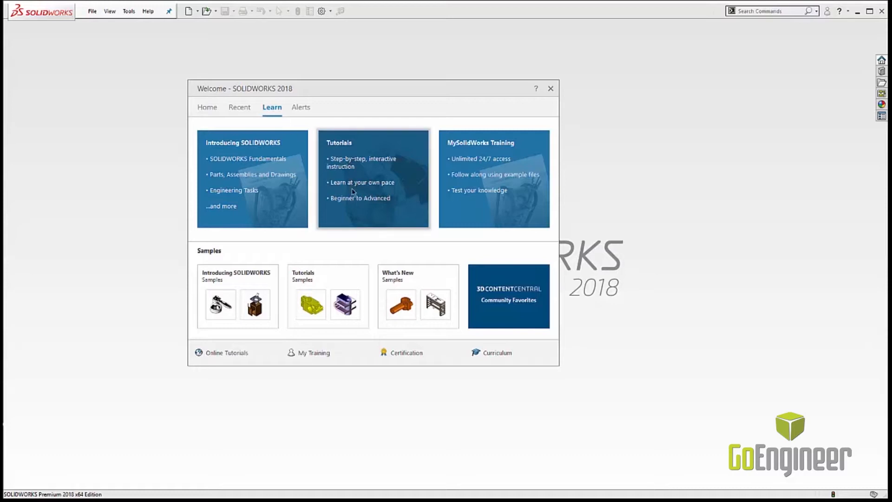
mouse_move(313, 108)
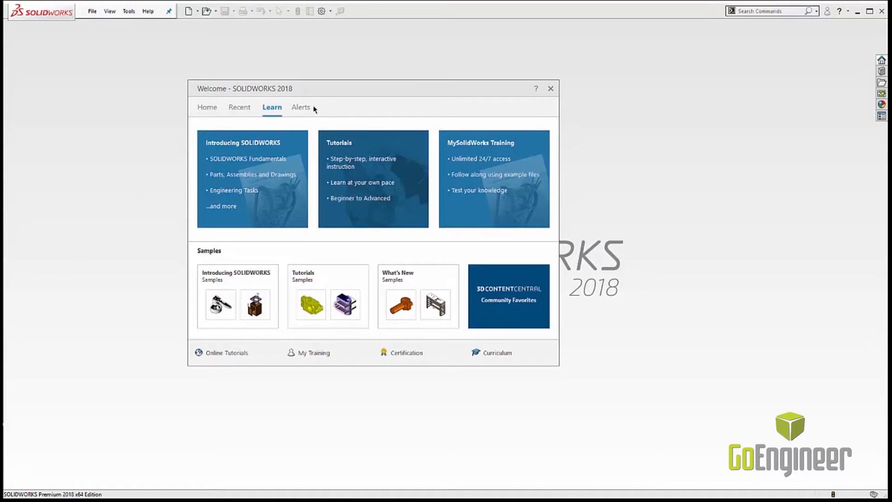
left_click(301, 106)
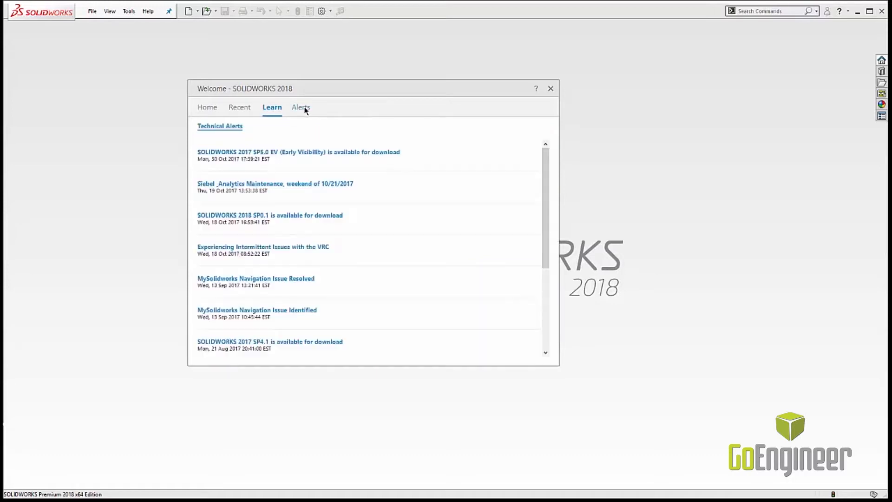
left_click(301, 106)
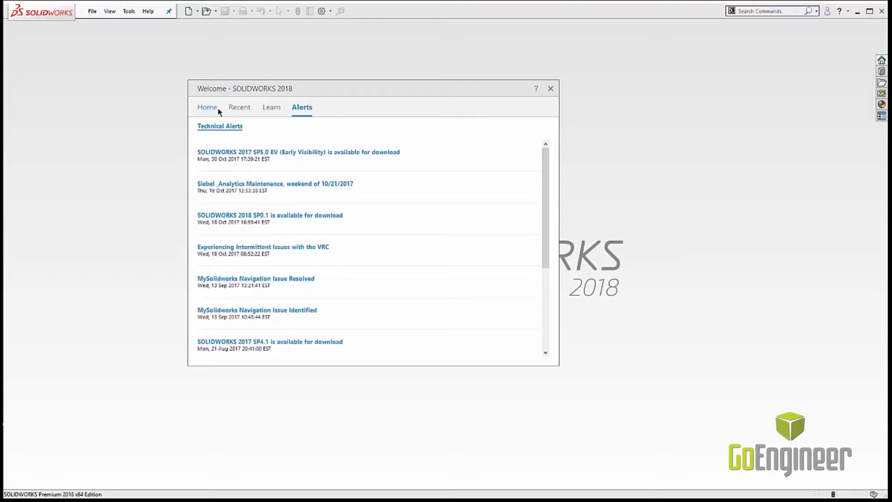
left_click(207, 107)
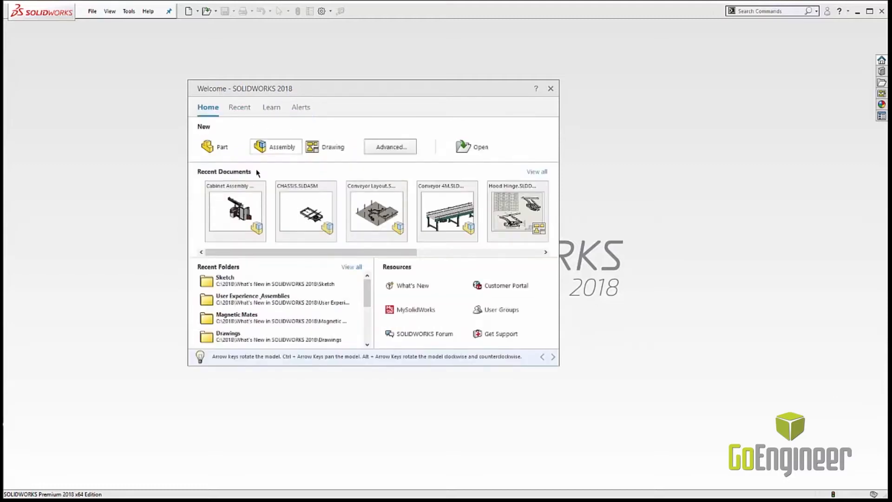
Open Cabinet Assembly - RH from Recent Documents.
left_click(549, 88)
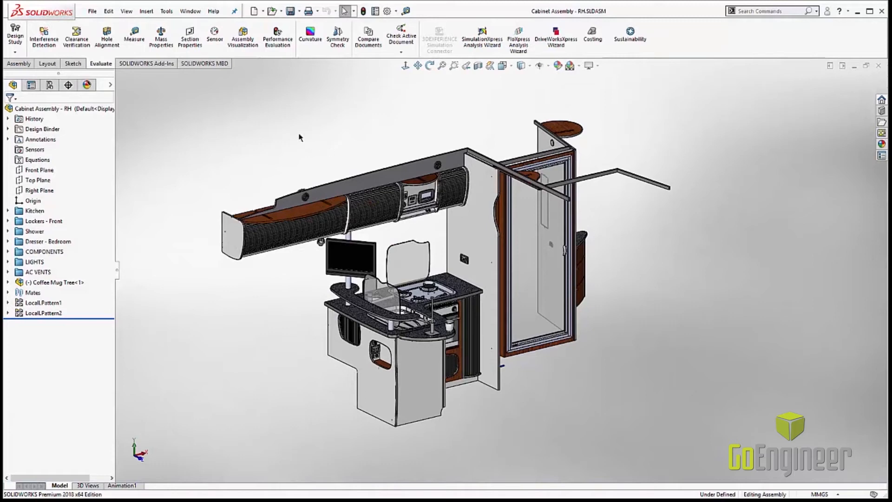
Run Performance Evaluation, review the report and launch Assembly Visualization from it.
left_click(277, 34)
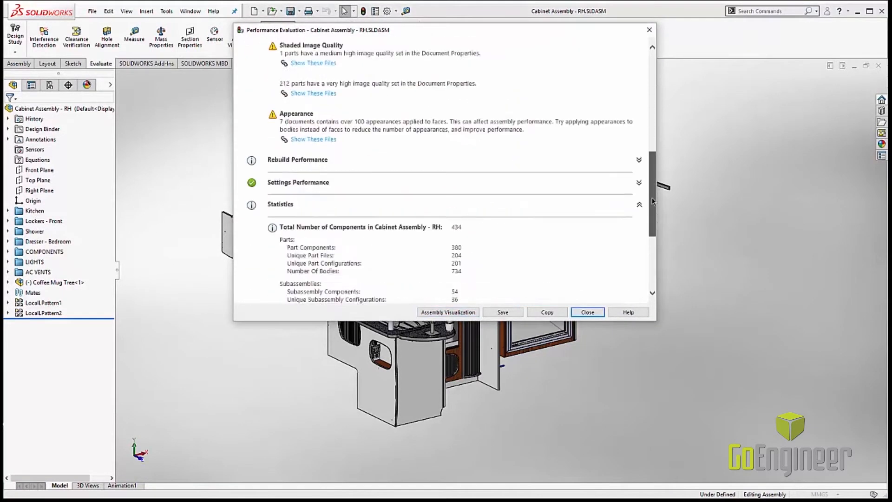
scroll("down", 3)
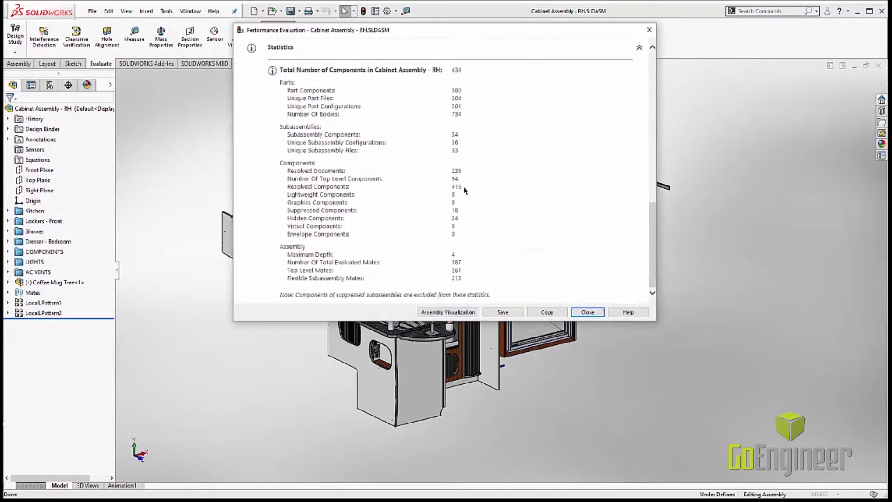
mouse_move(651, 270)
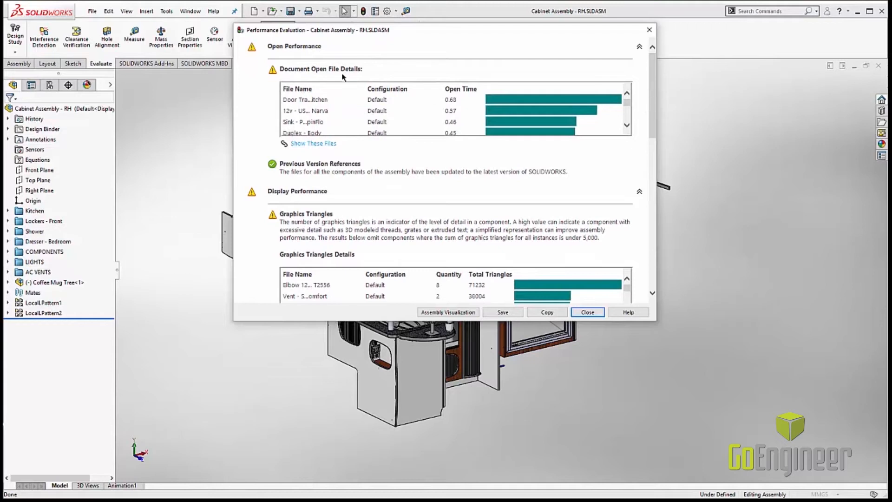
mouse_move(464, 122)
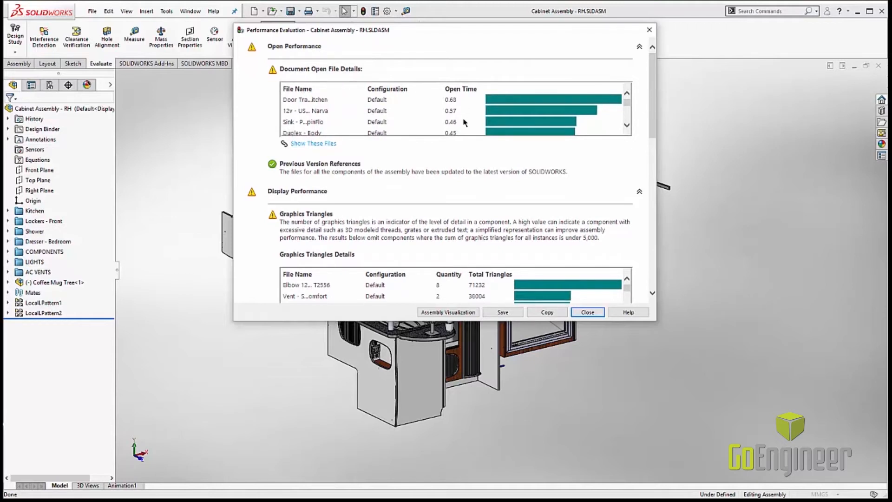
mouse_move(654, 75)
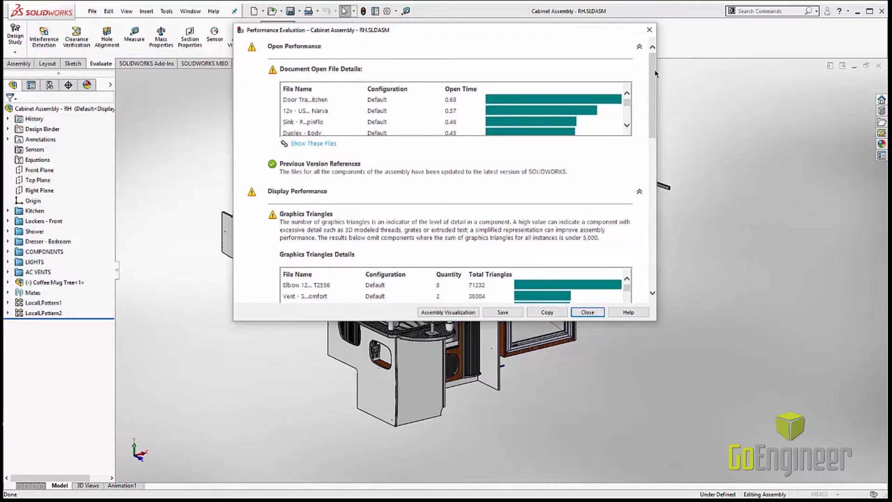
scroll("down", 3)
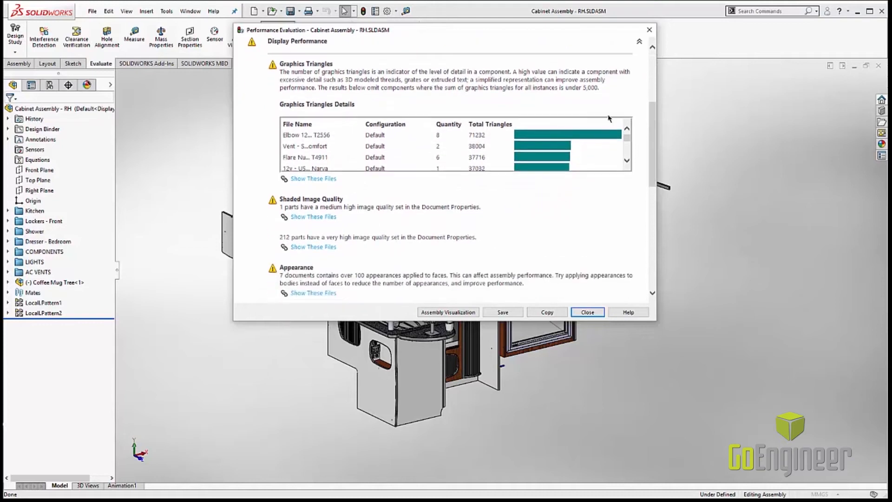
mouse_move(380, 216)
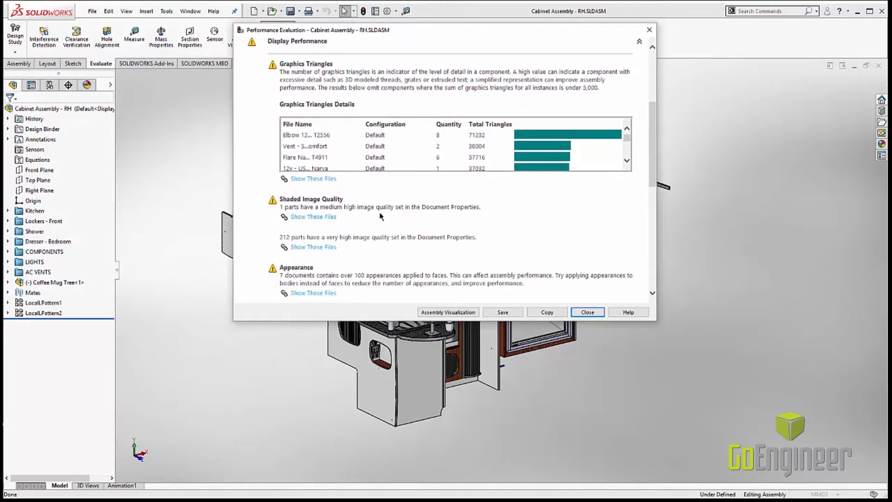
mouse_move(427, 145)
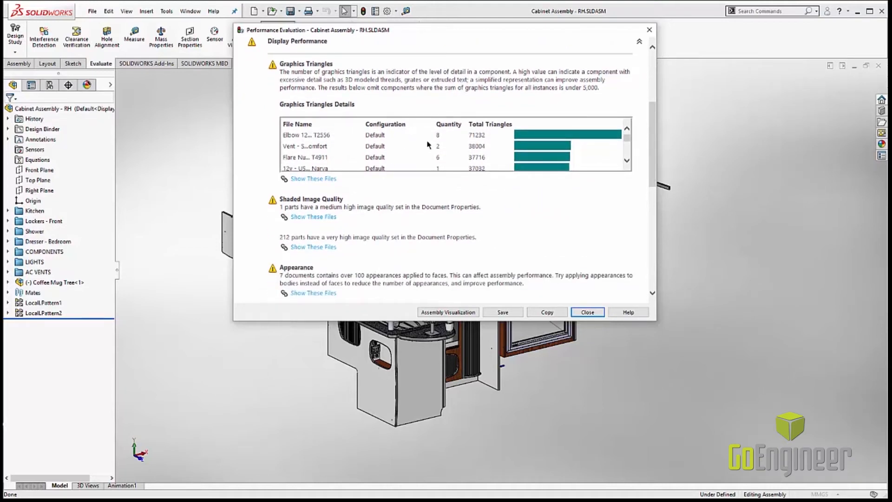
left_click(448, 312)
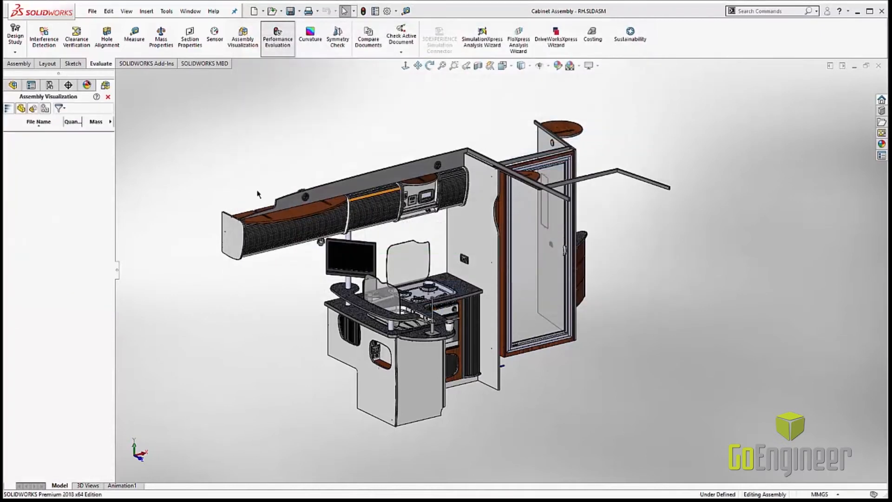
mouse_move(120, 275)
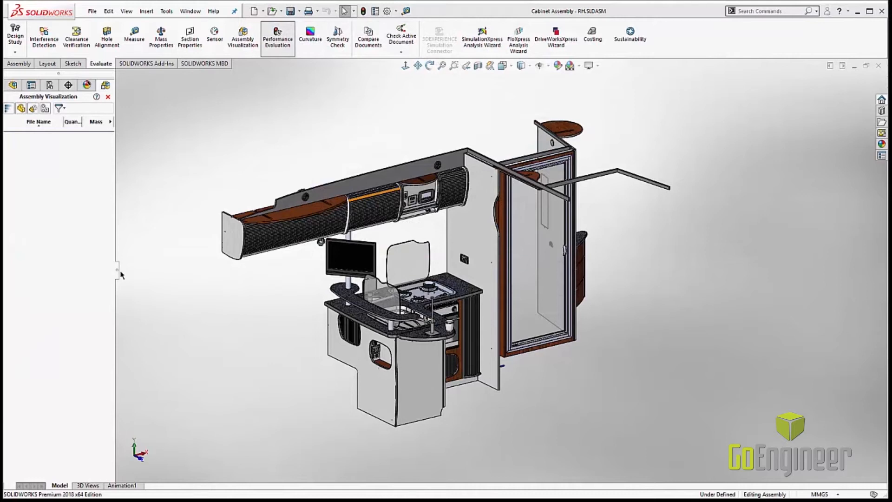
Sort by Total Graphics Triangles and shift the colour slider along the ranking.
left_click(242, 38)
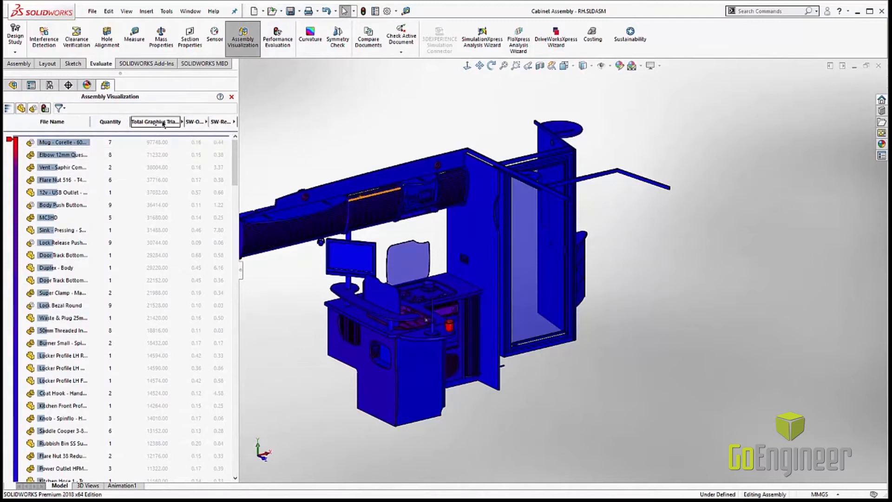
mouse_move(194, 120)
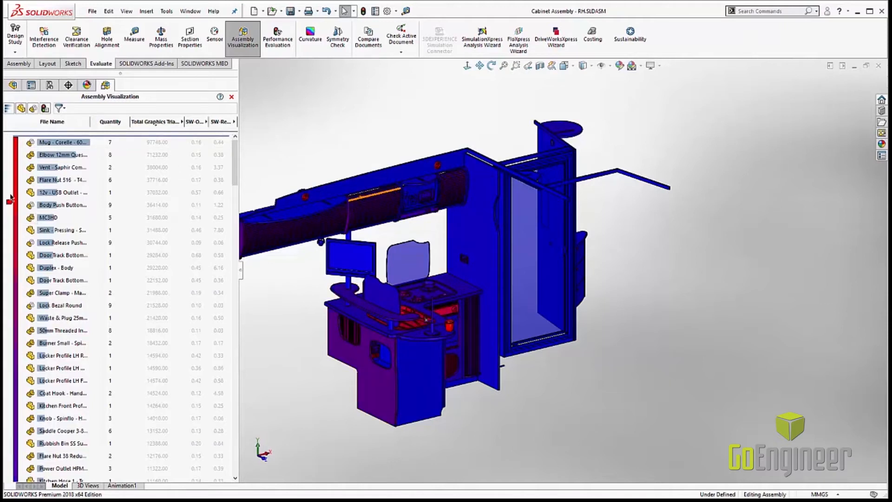
left_click(62, 193)
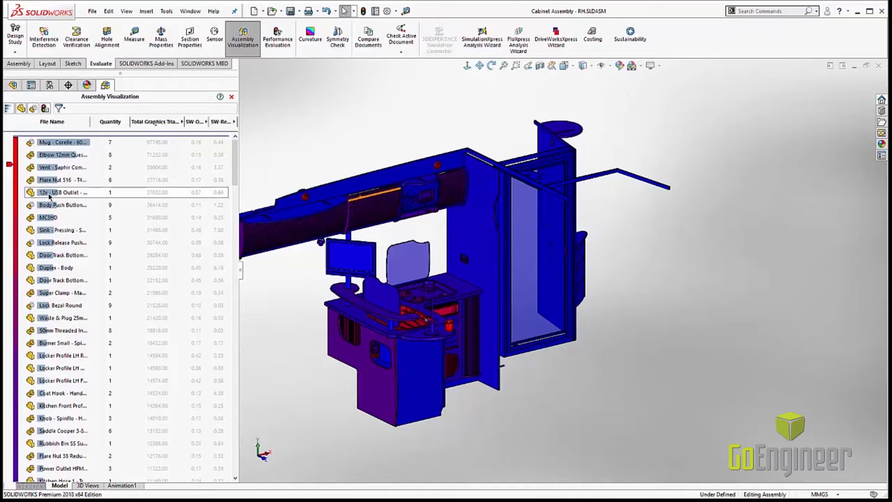
left_click(62, 192)
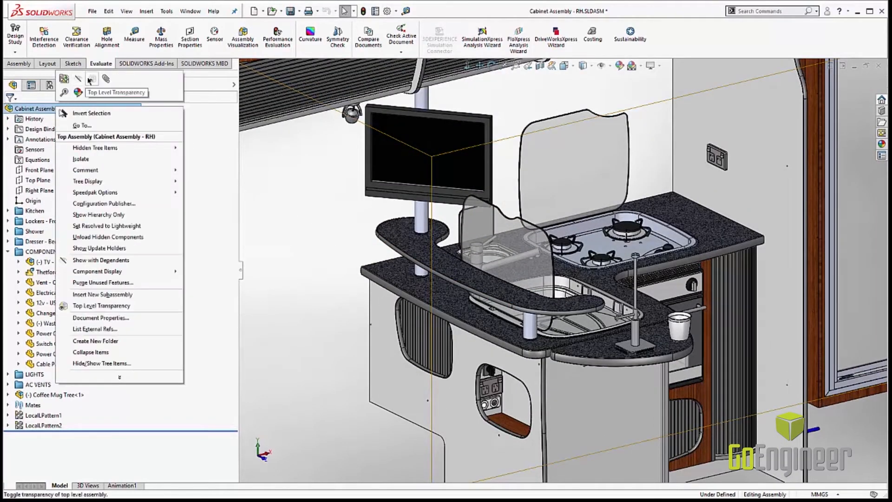
left_click(101, 306)
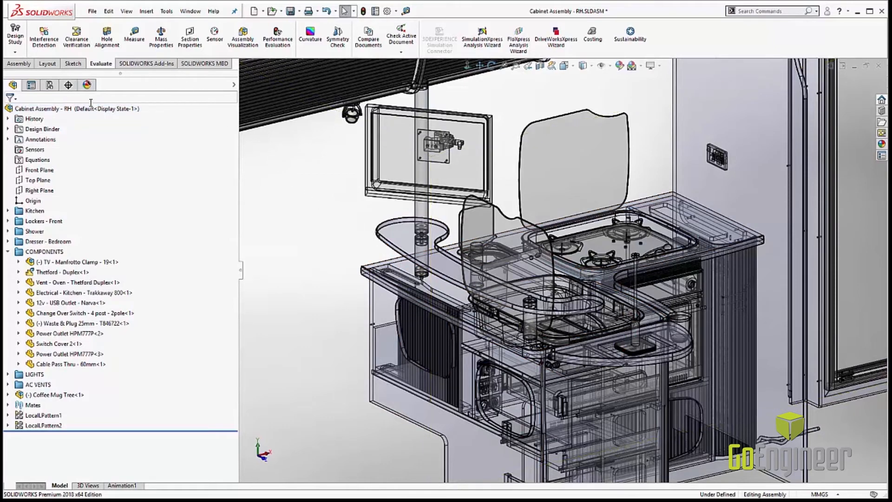
right_click(77, 109)
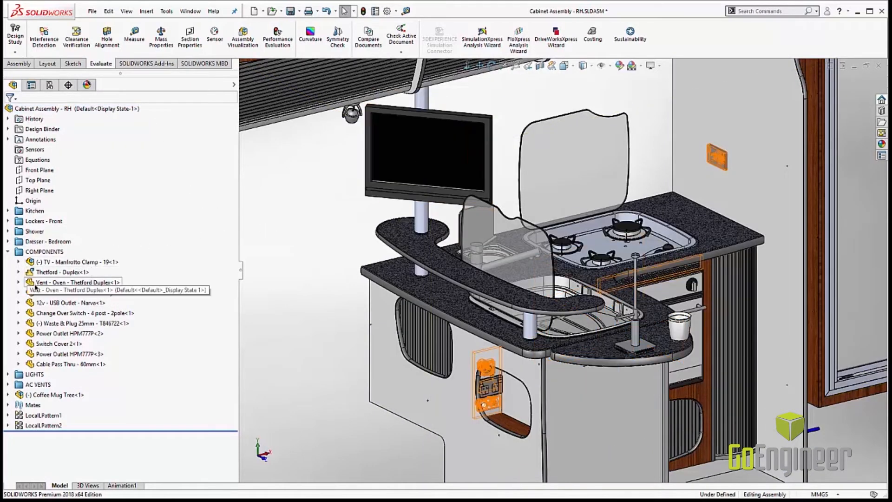
left_click(77, 282)
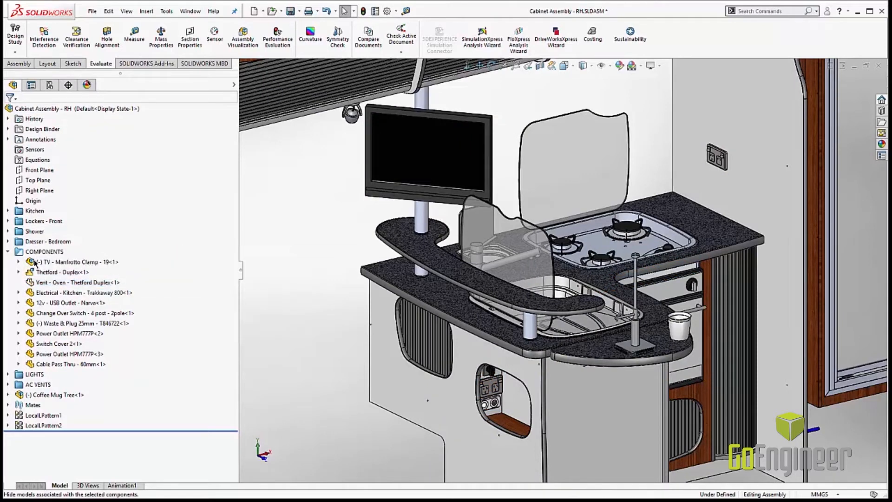
left_click(82, 291)
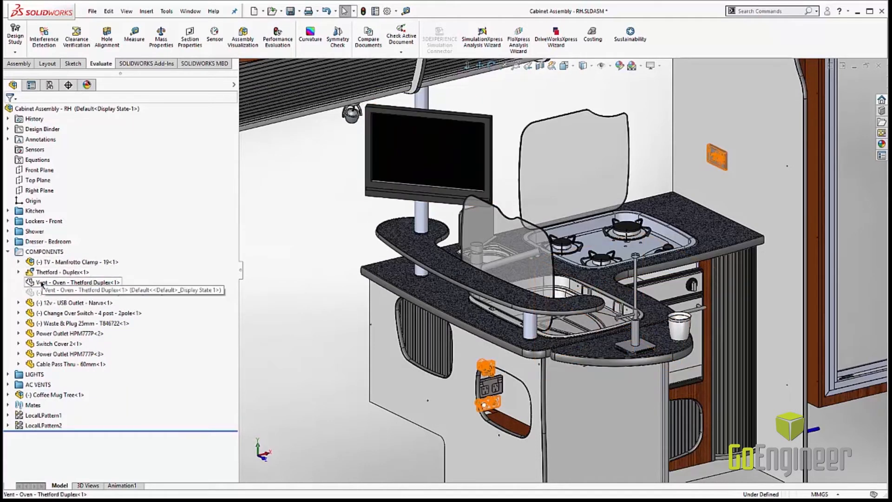
left_click(77, 282)
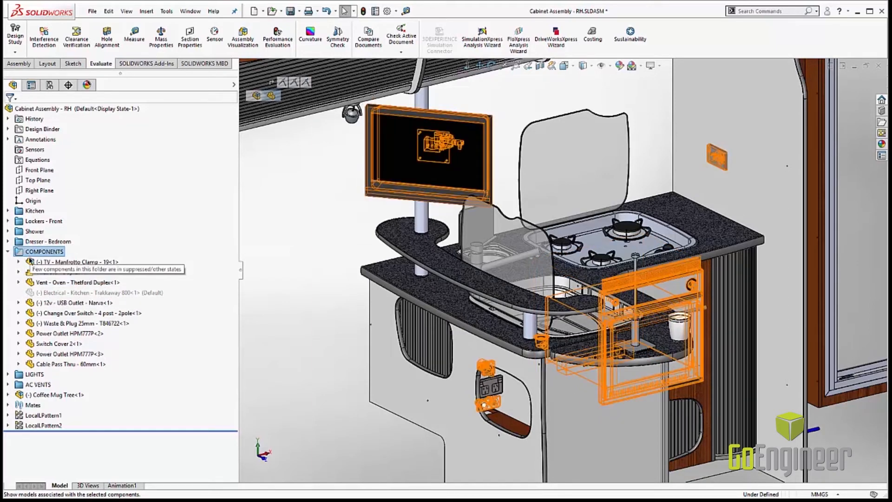
left_click(98, 293)
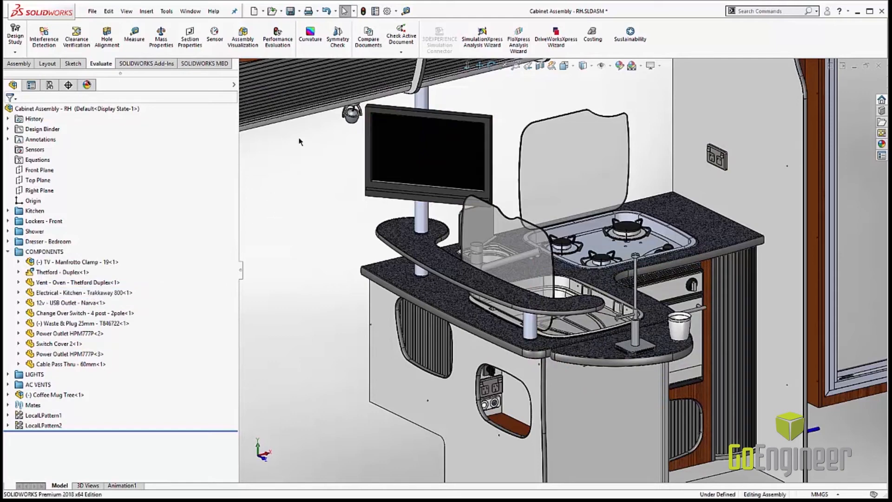
In Customize > Mouse Gestures, search 'hide' to add Hide/Show Components to an assembly gesture.
right_click(670, 54)
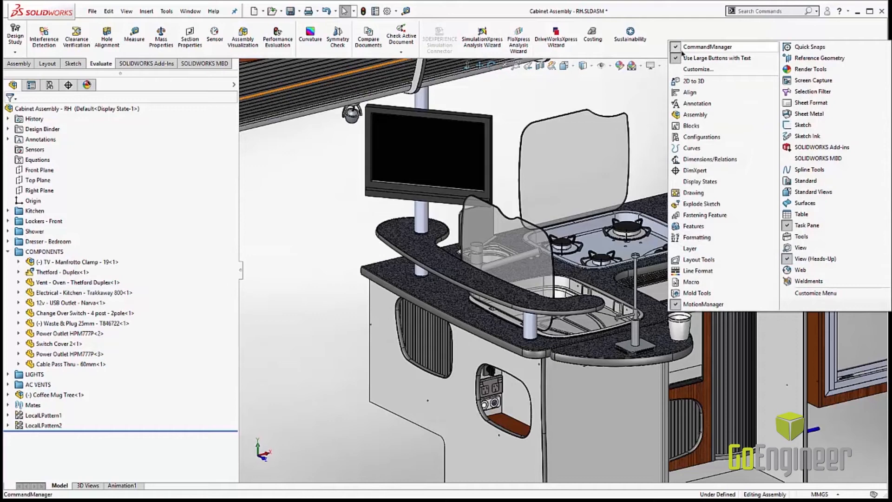
left_click(698, 68)
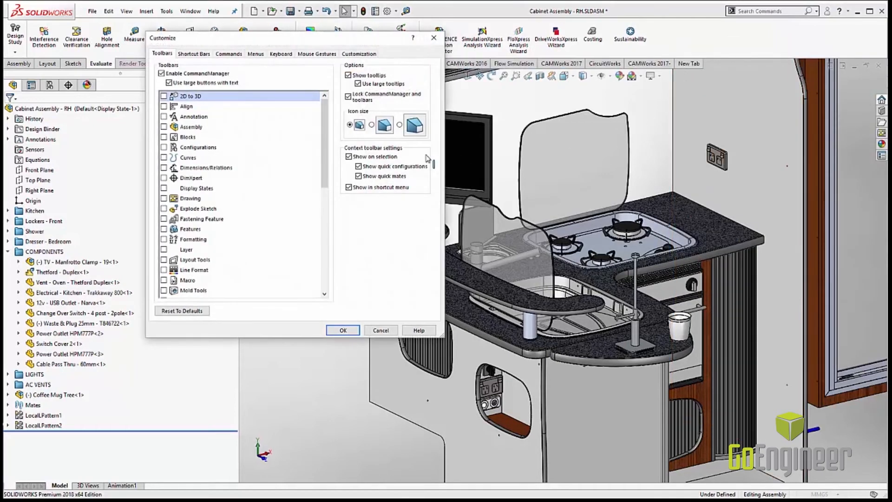
left_click(315, 54)
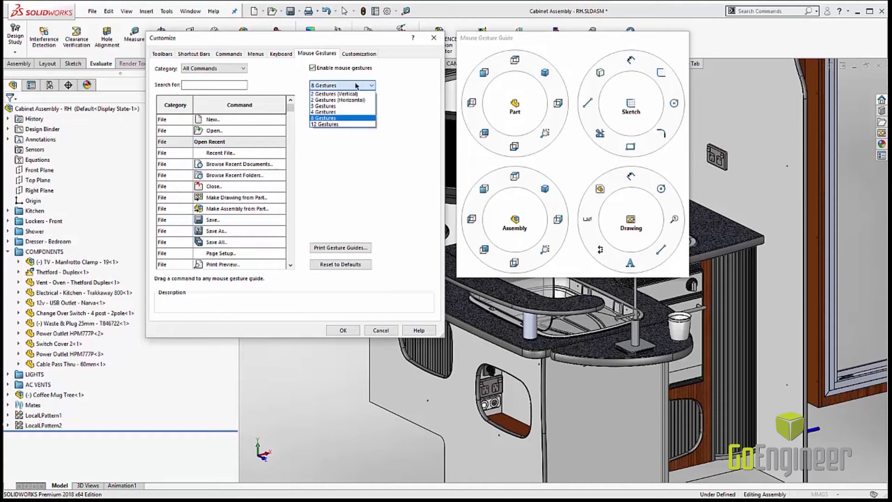
mouse_move(324, 113)
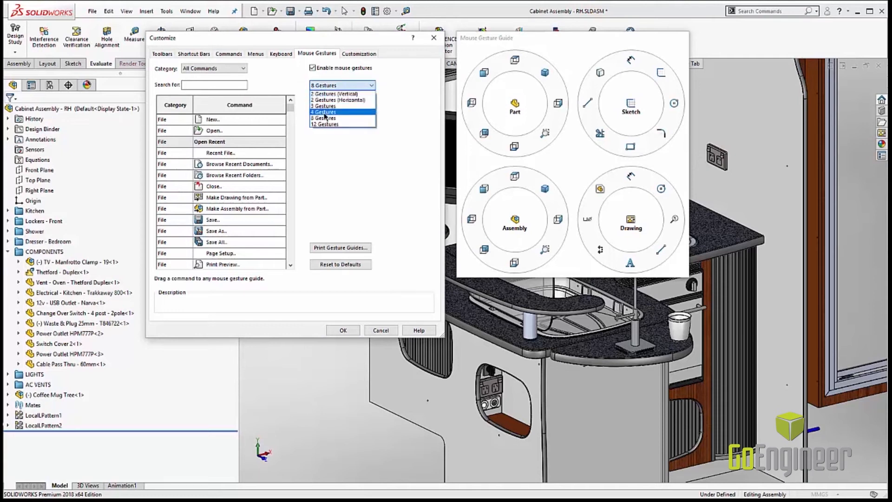
mouse_move(323, 118)
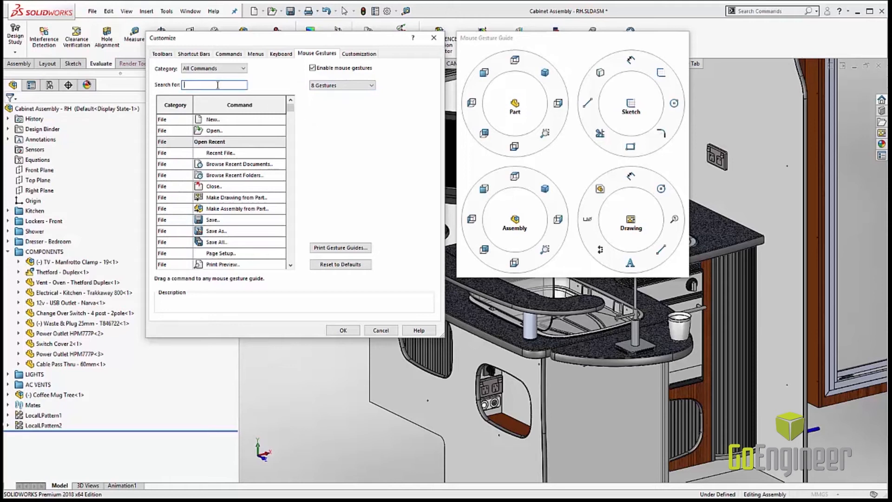
type("hide")
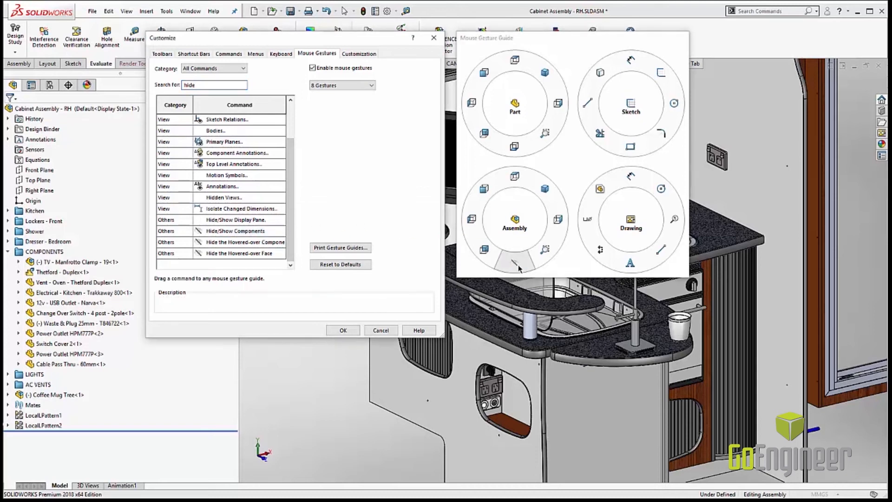
mouse_move(483, 132)
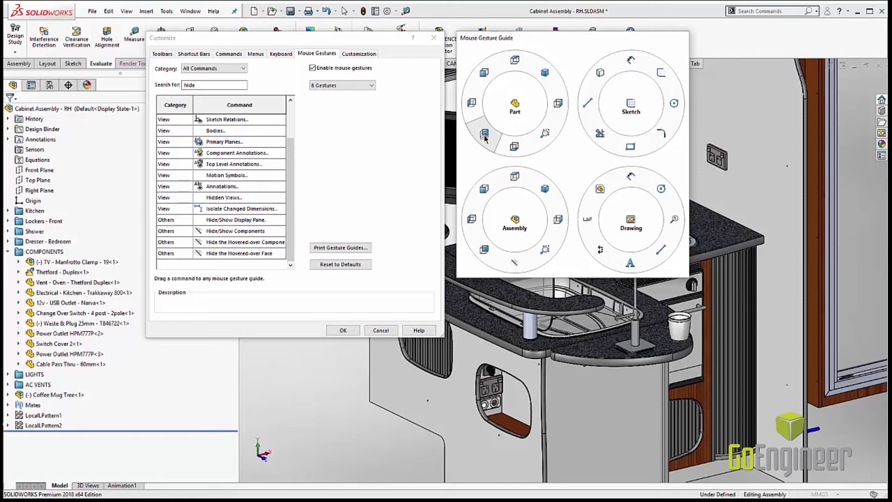
Bring up printing of the gesture guides, then cancel it.
left_click(340, 247)
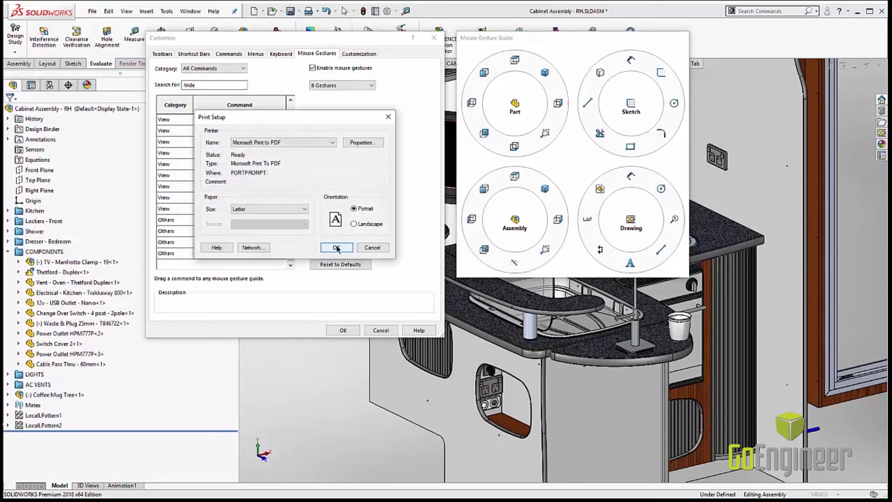
mouse_move(378, 255)
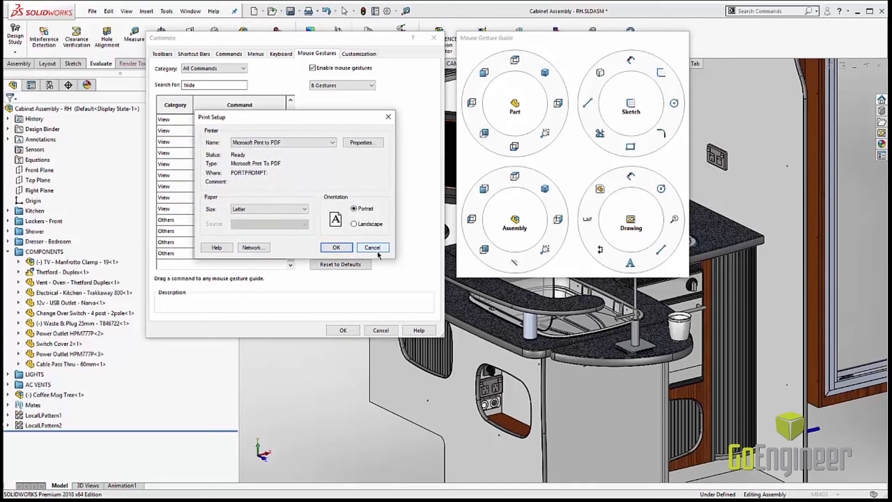
left_click(371, 247)
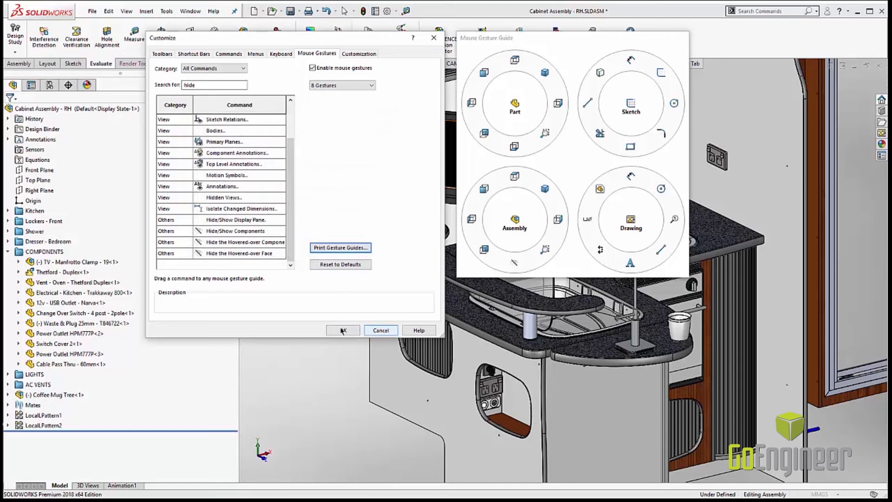
Confirm the gesture customization and select the electrical panel face.
left_click(342, 329)
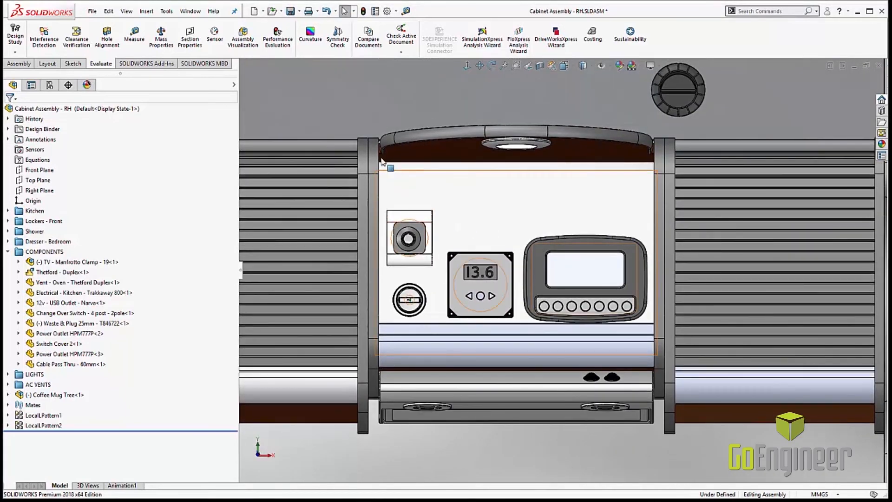
left_click(512, 199)
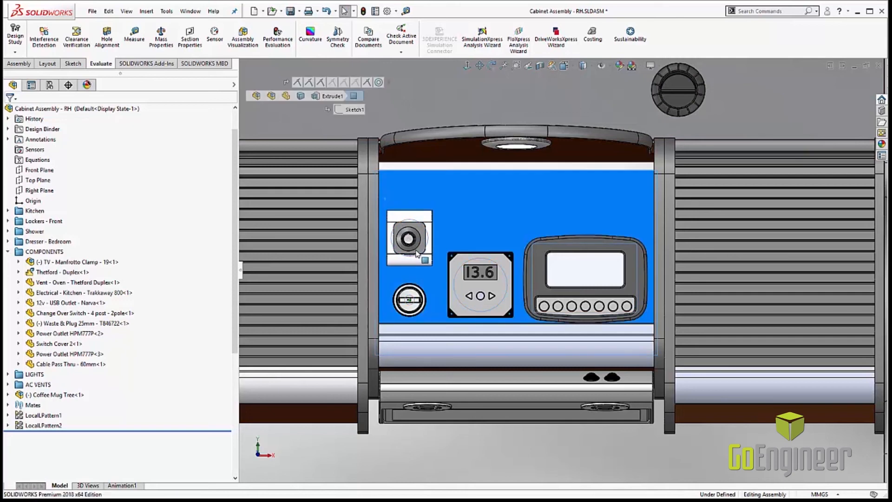
Enable Select over Geometry and box-select the Truma switch and Webasto controller.
left_click(347, 11)
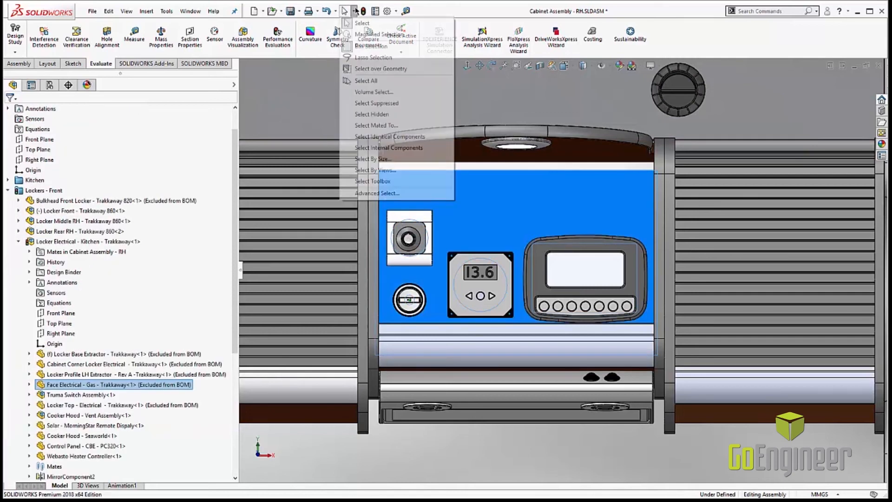
left_click(381, 68)
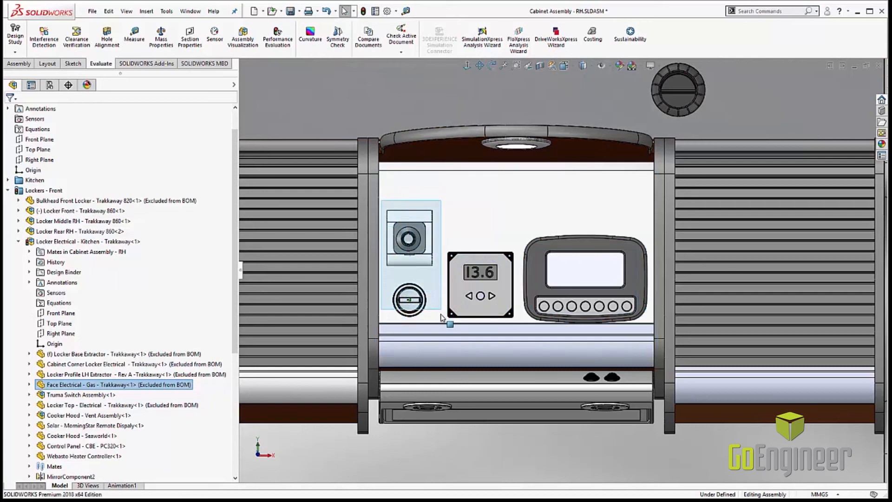
left_click(80, 394)
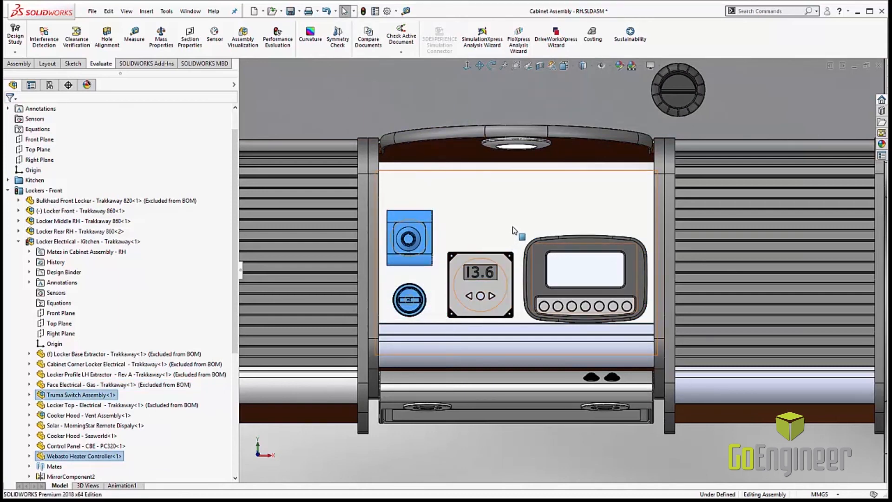